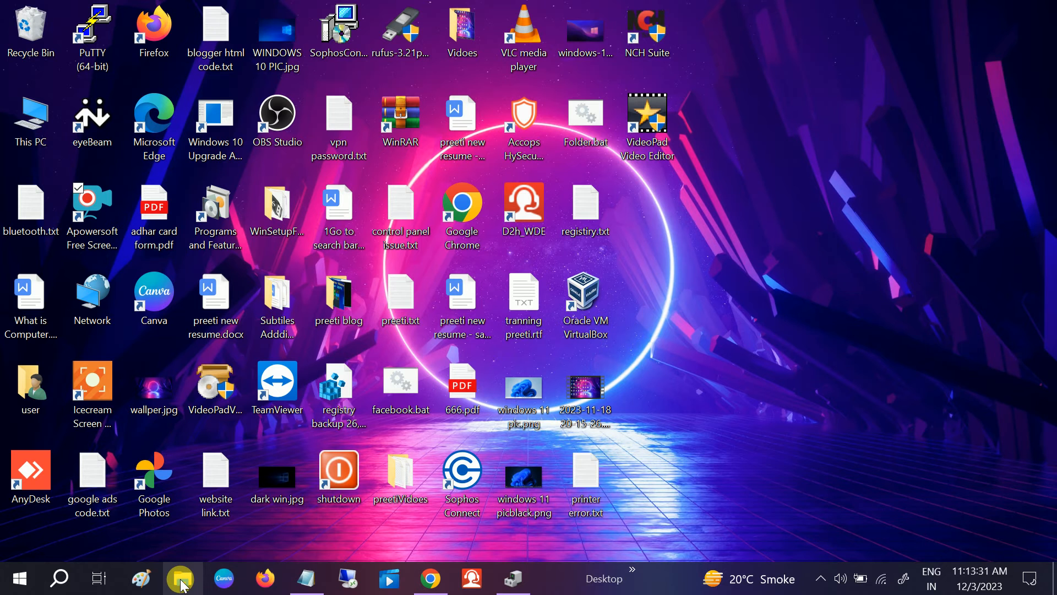
Browse File Explorer, checking Quick access and This PC before clearing history
left_click(183, 578)
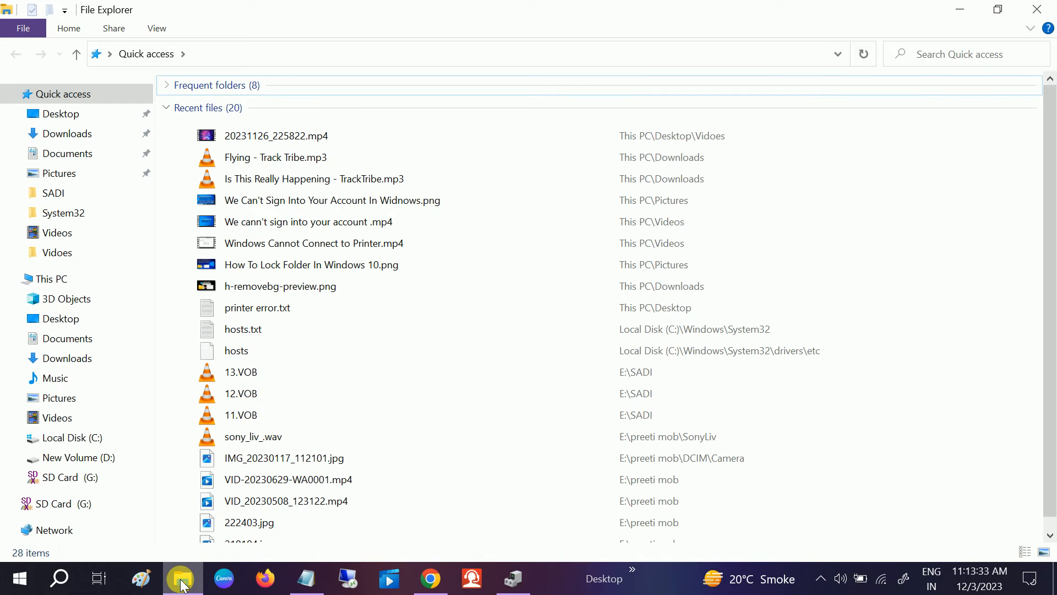
left_click(243, 328)
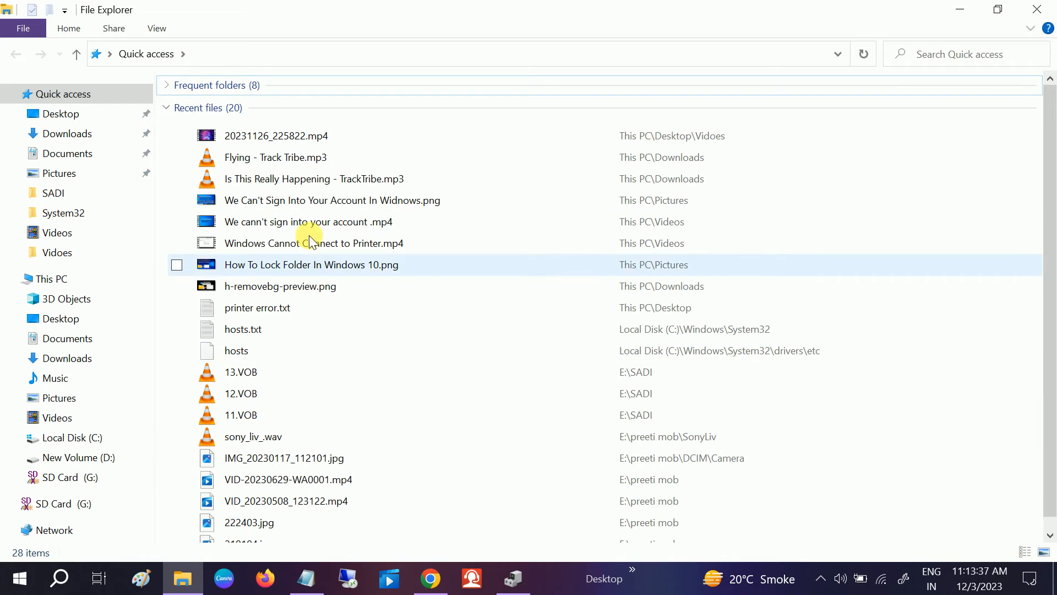
left_click(51, 279)
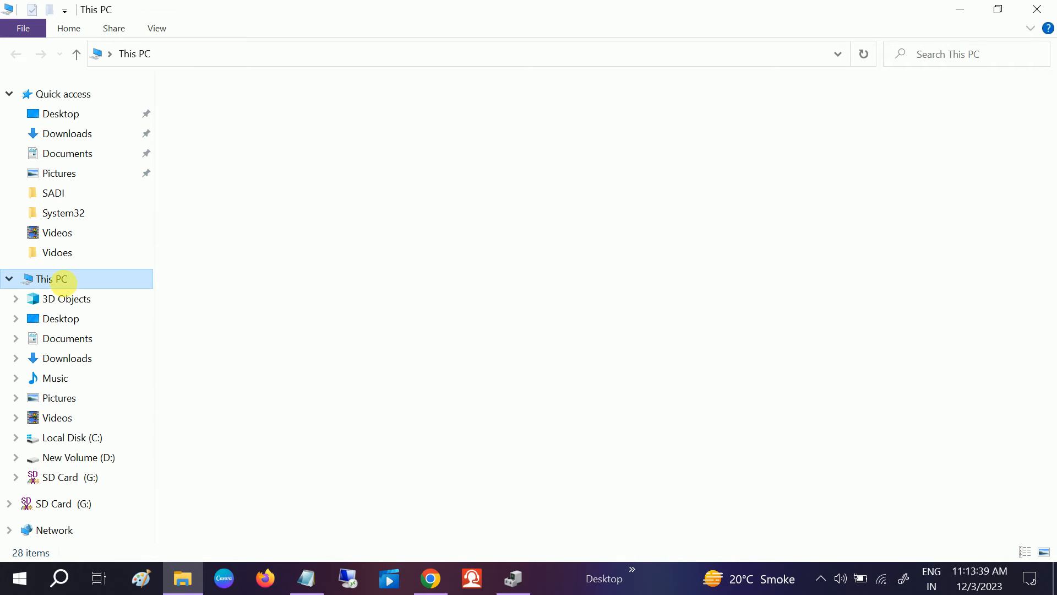
left_click(49, 280)
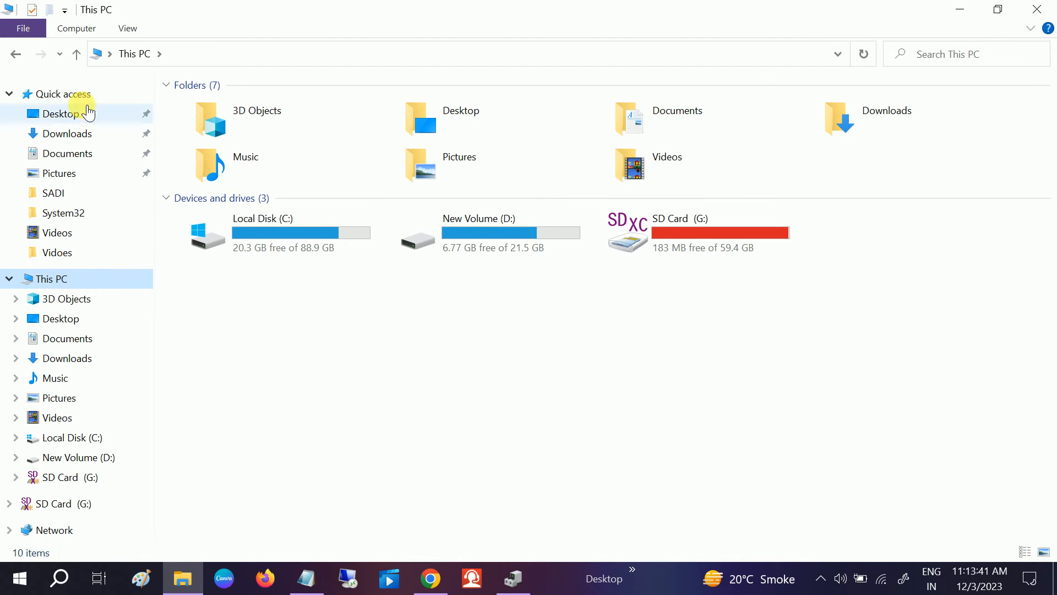
left_click(63, 94)
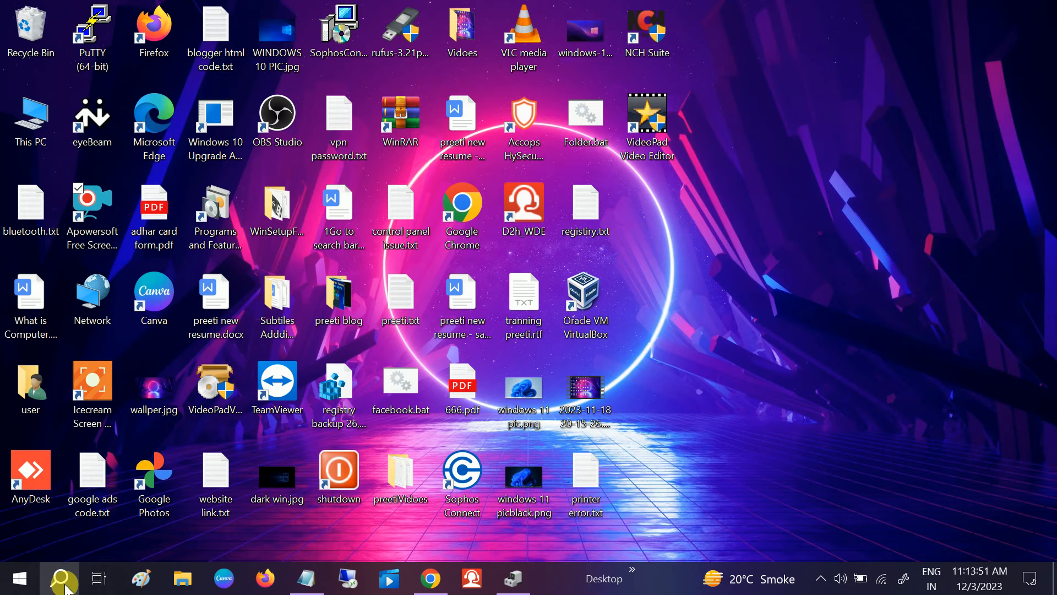
Search Windows for 'File Explorer Options' and bring up its General settings
type("fi")
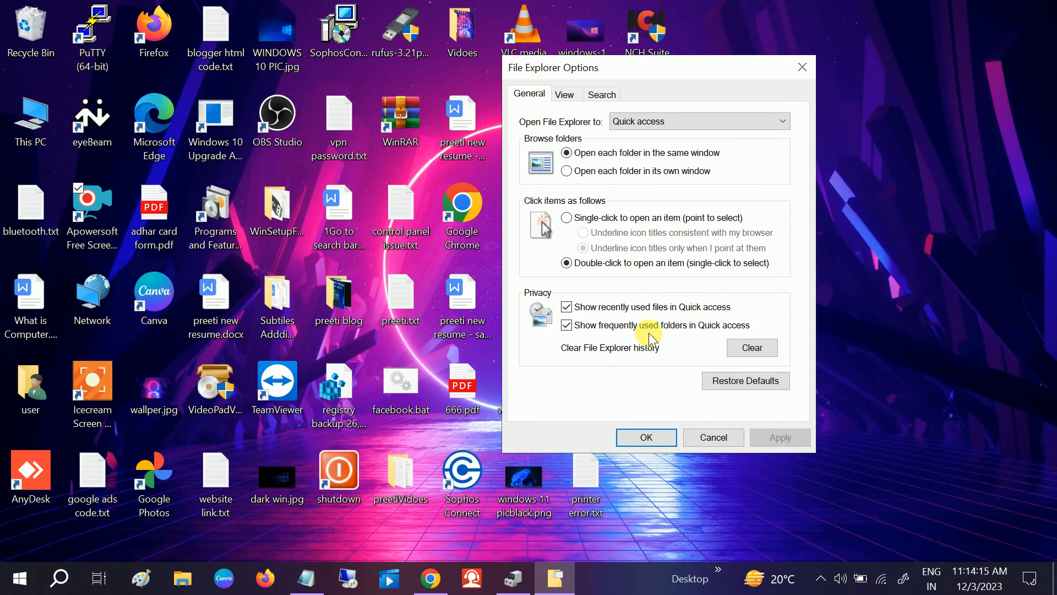
mouse_move(669, 340)
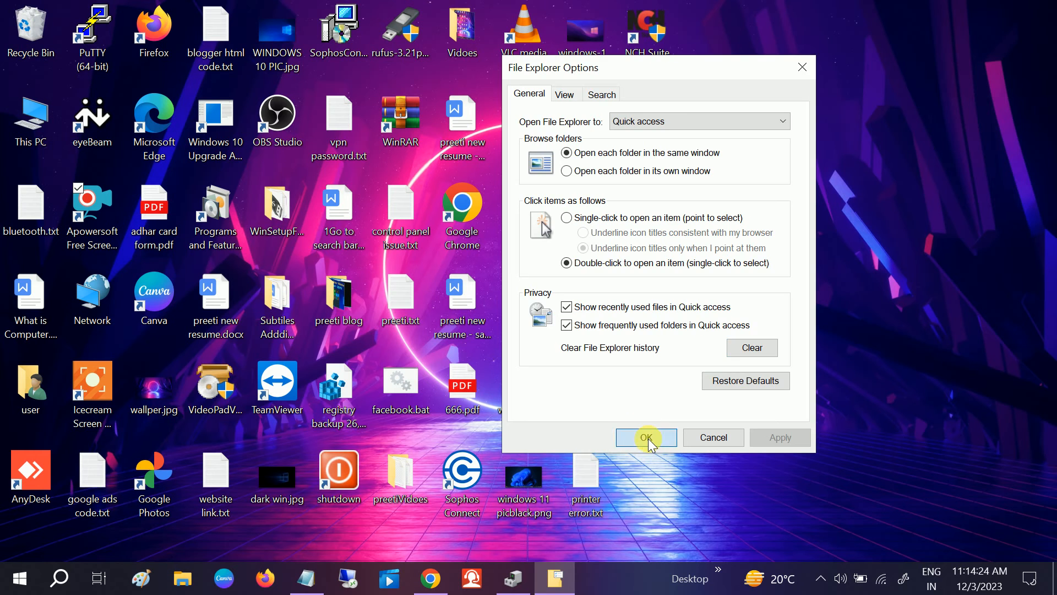
Confirm the cleared File Explorer history with OK, leaving both privacy options on
left_click(646, 437)
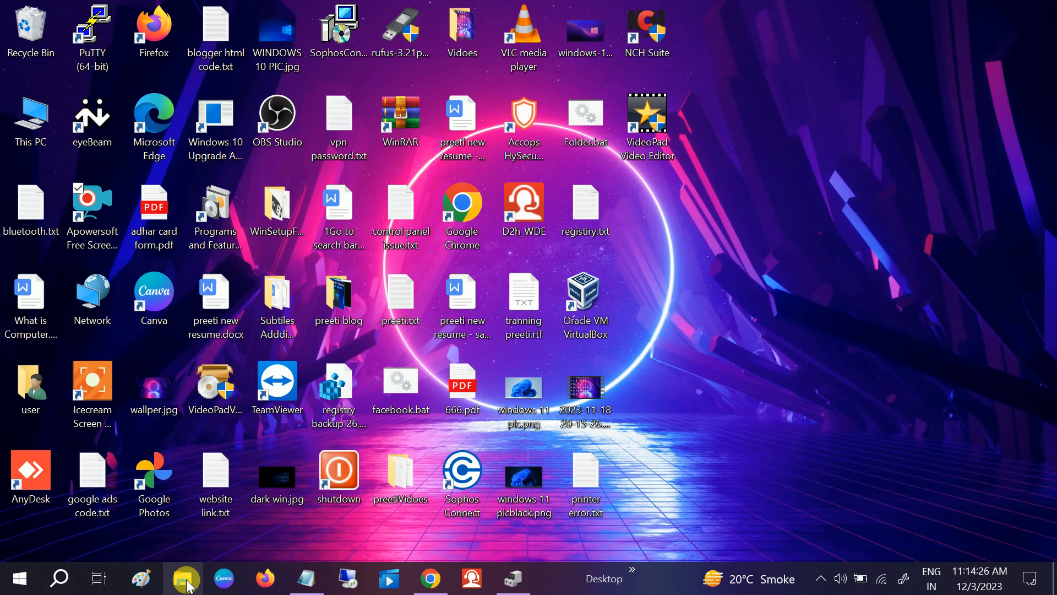
Verify Quick access shows Recent files (0), switching between This PC and Quick access
left_click(183, 578)
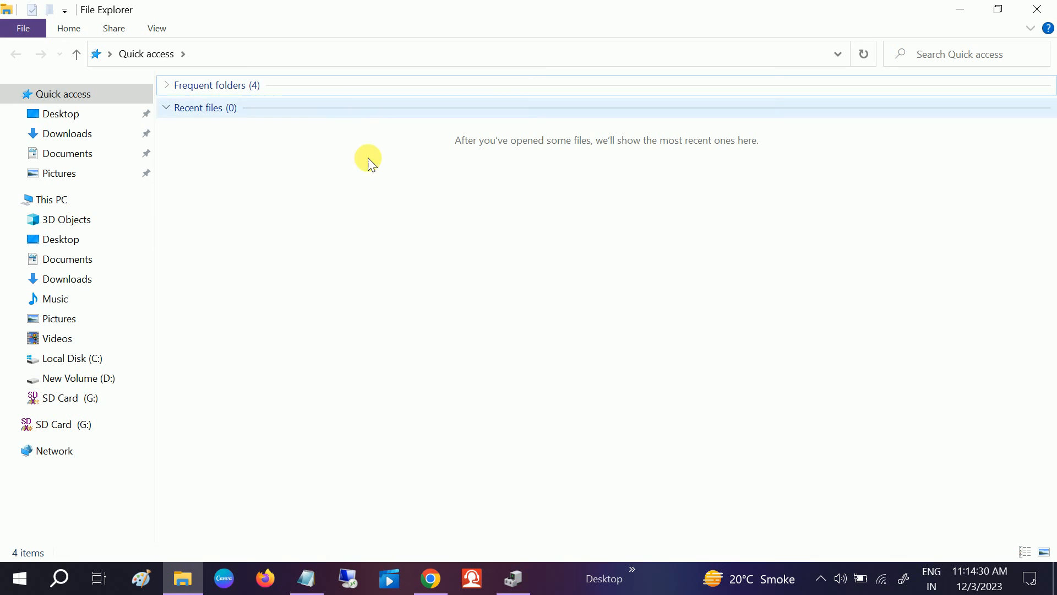
mouse_move(327, 234)
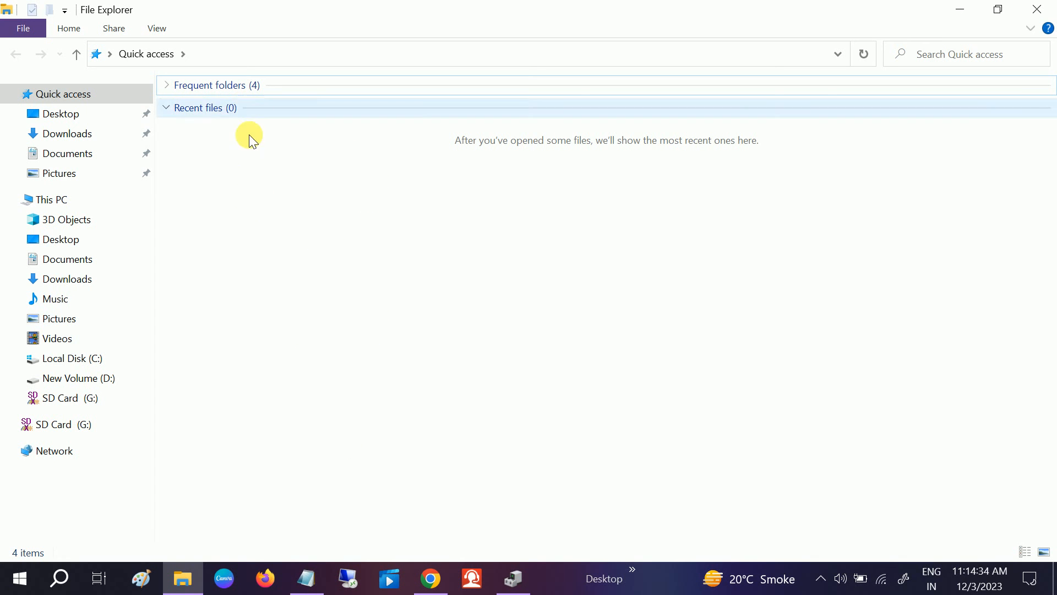
mouse_move(275, 163)
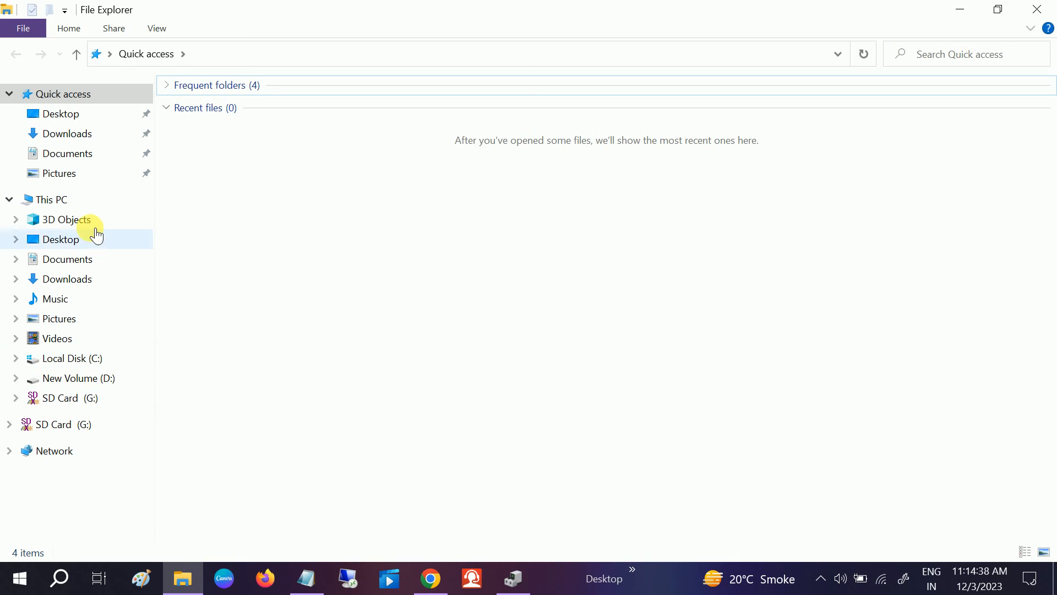
left_click(50, 199)
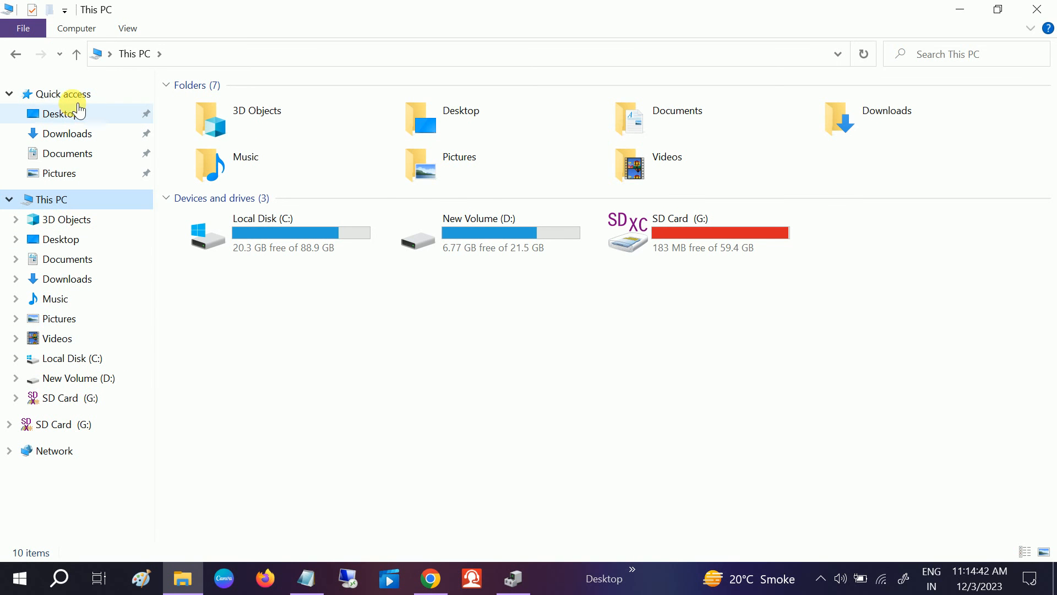
left_click(64, 95)
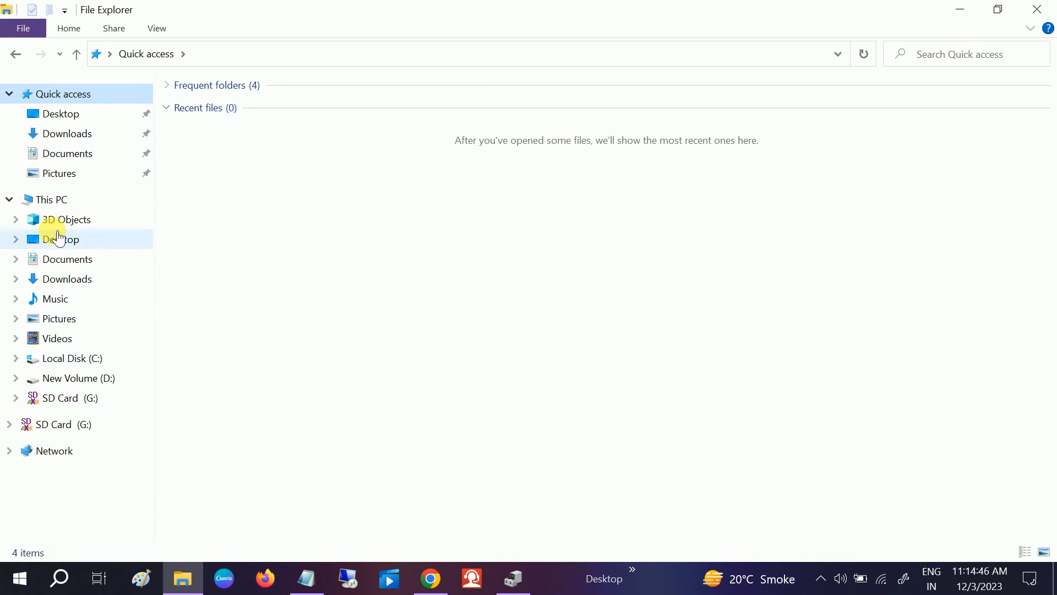
left_click(49, 200)
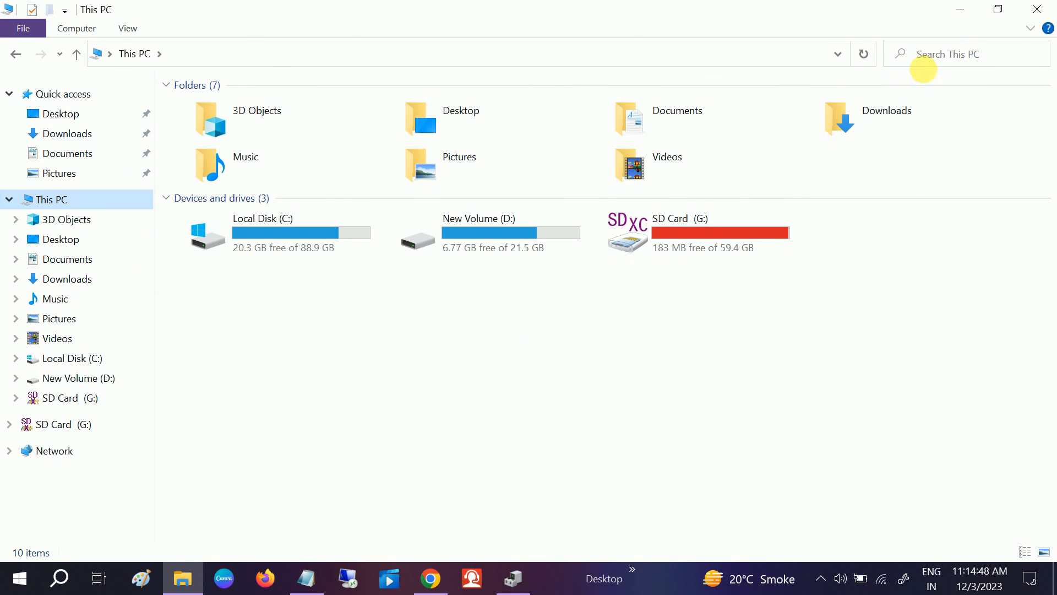